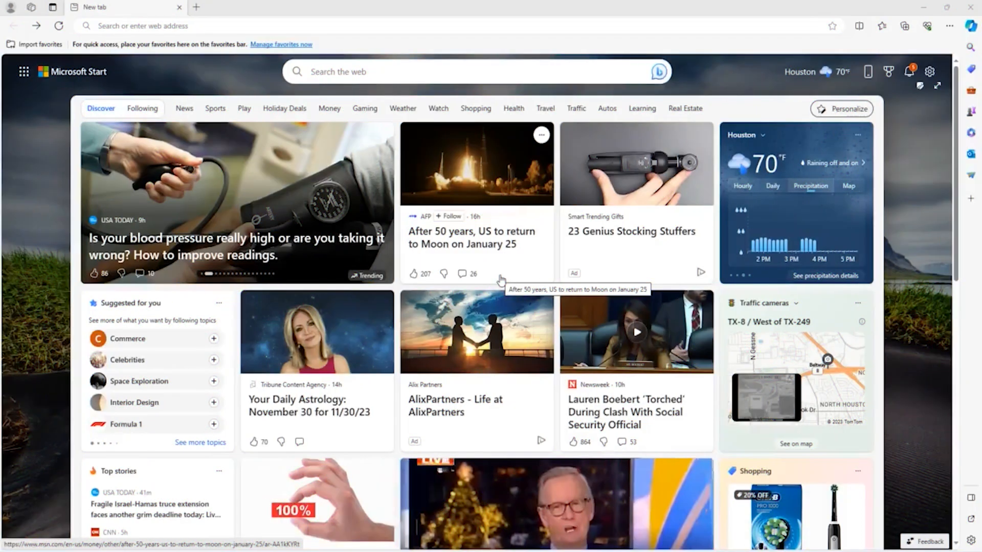
pyautogui.moveTo(389, 47)
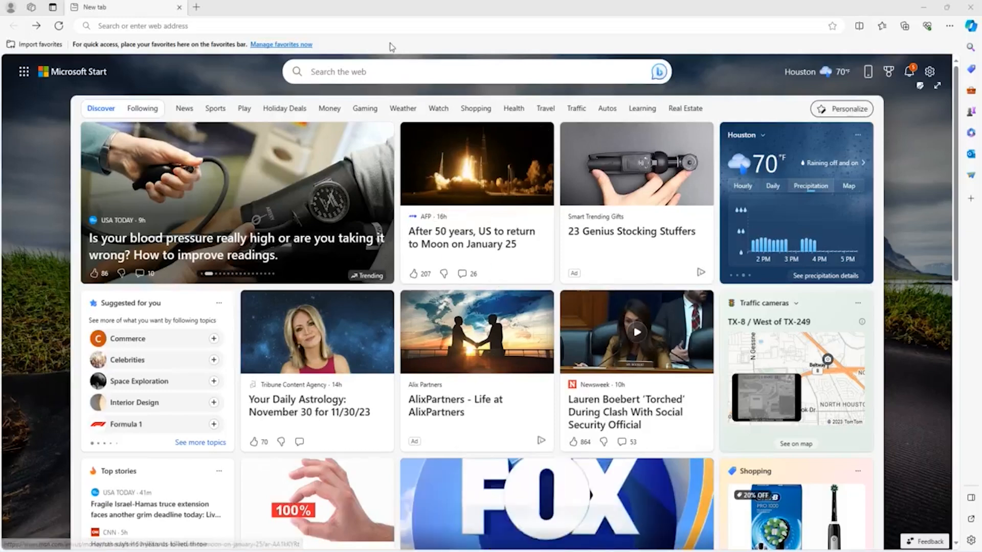
# - Go to dell.com and reach the Dell Support home page via the Support menu
pyautogui.write('dell.com/en-us')
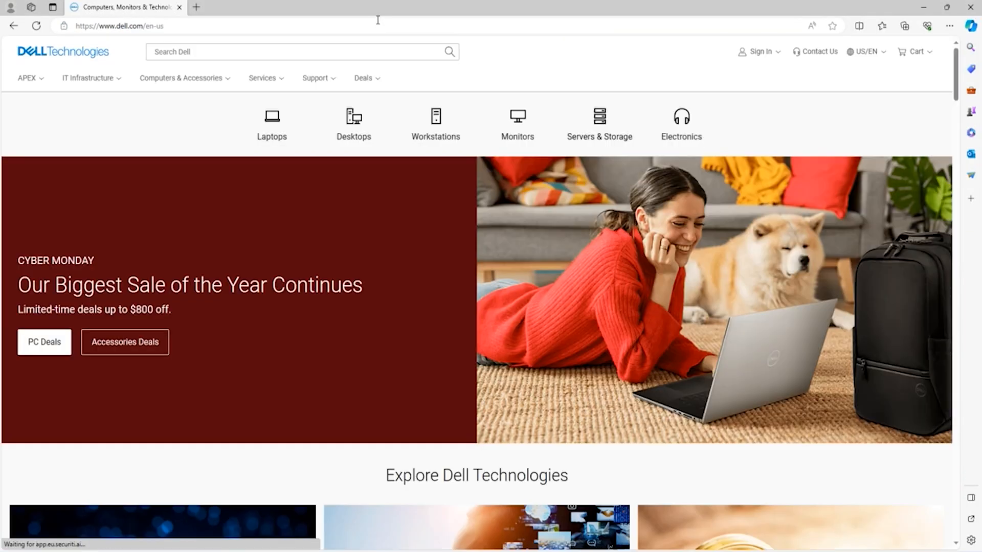
pyautogui.click(316, 79)
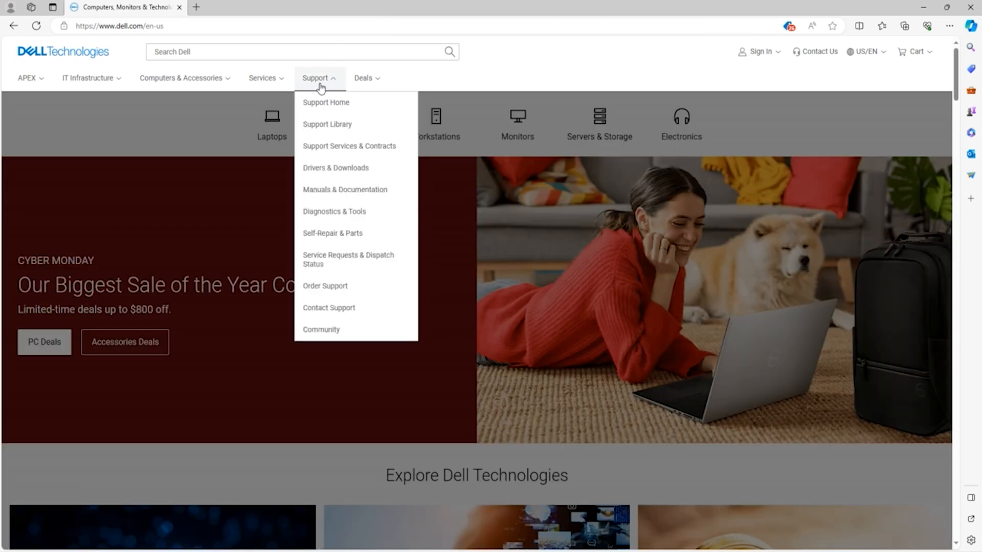
pyautogui.click(326, 102)
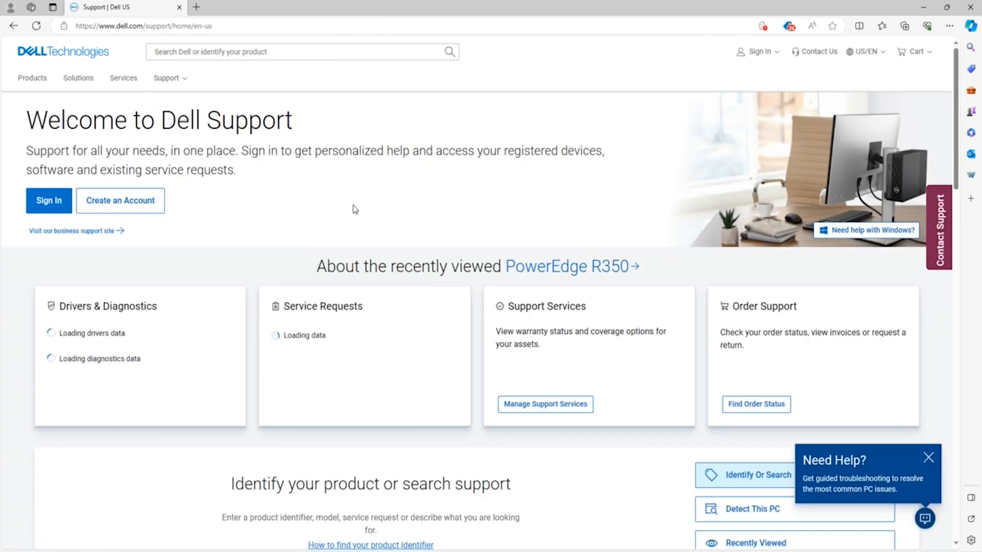
# - Search 'r350' under Identify your product and pick PowerEdge R350 to reach its support page
pyautogui.scroll(-3)
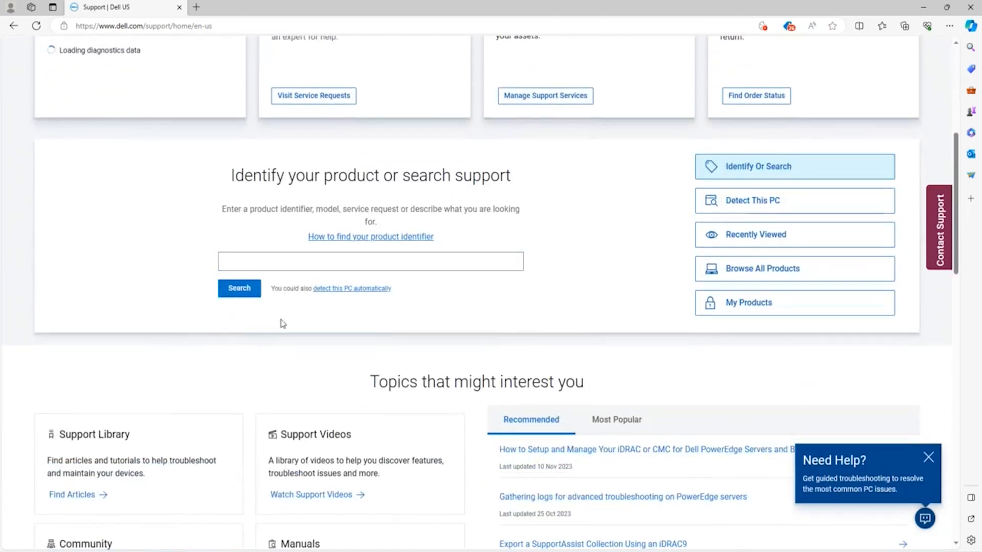
pyautogui.click(370, 261)
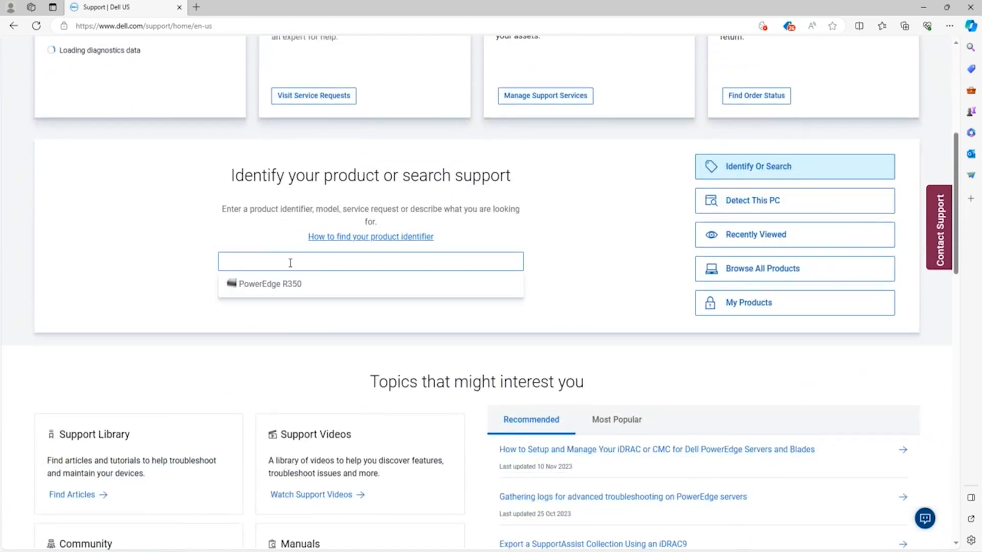
pyautogui.write('r350')
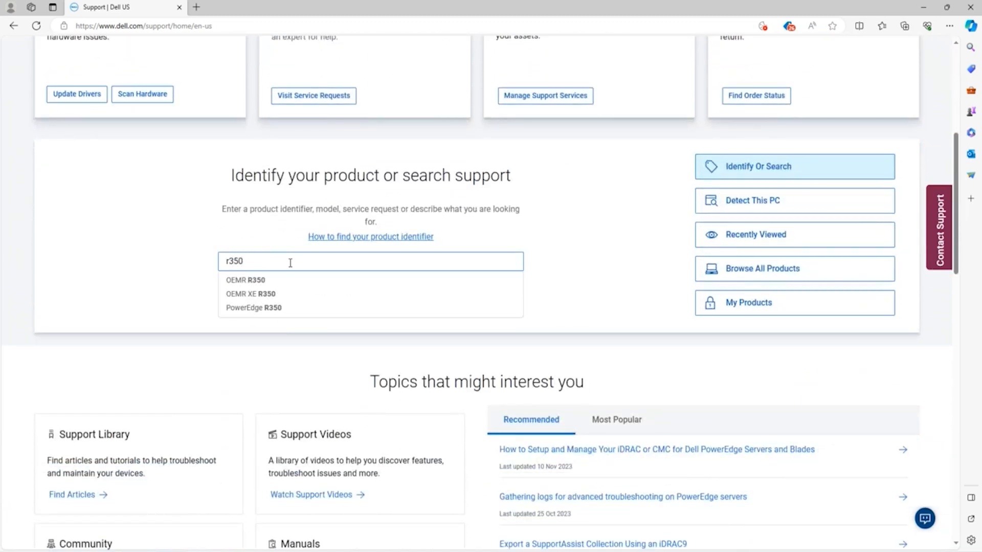
pyautogui.click(254, 308)
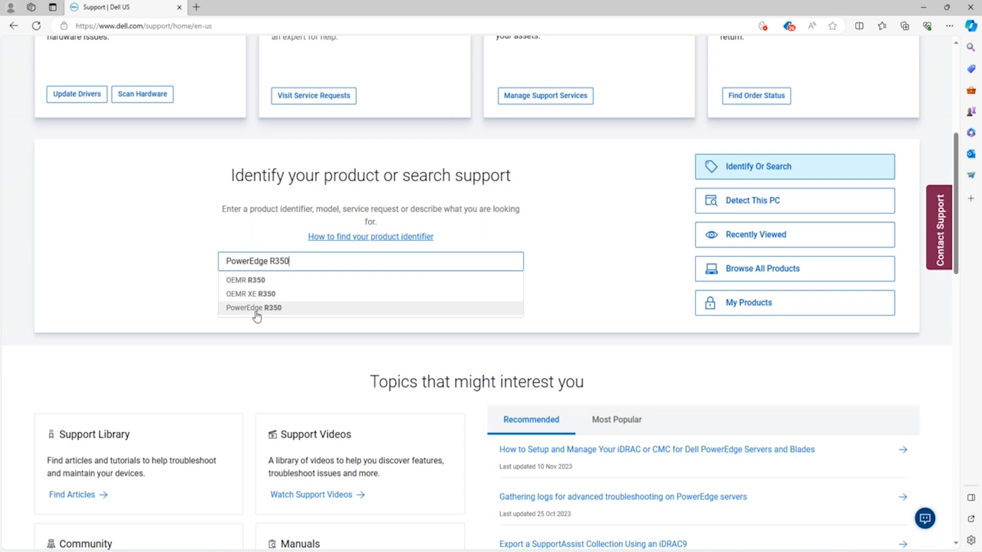
pyautogui.click(253, 308)
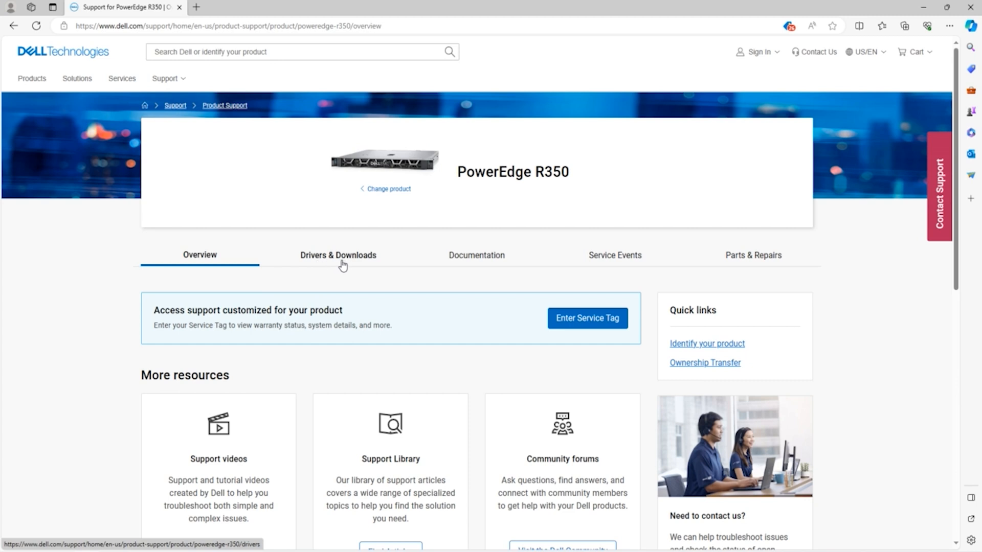
# - Filter Drivers & Downloads to Operating system Not Applicable and category BIOS, showing BIOS 1.8.1
pyautogui.click(339, 255)
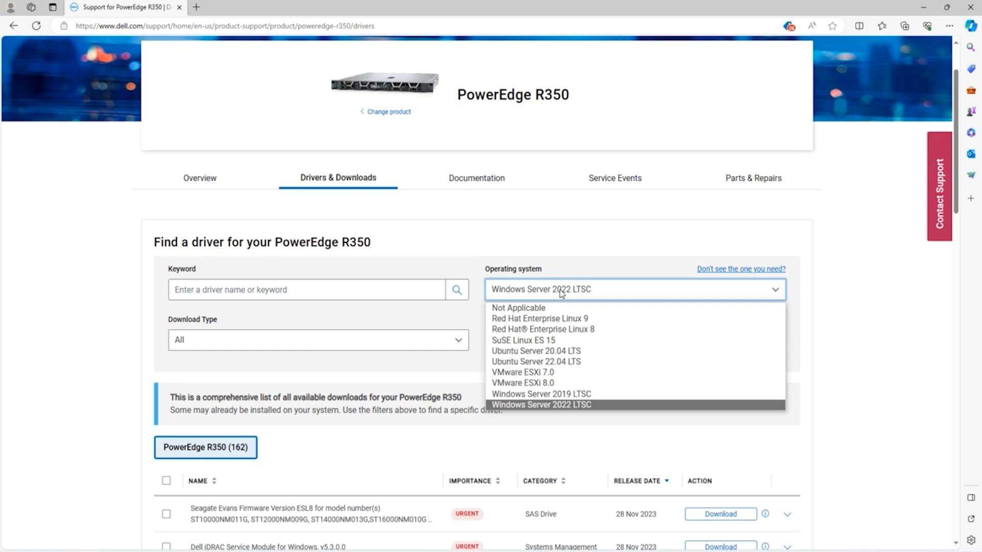
pyautogui.click(518, 308)
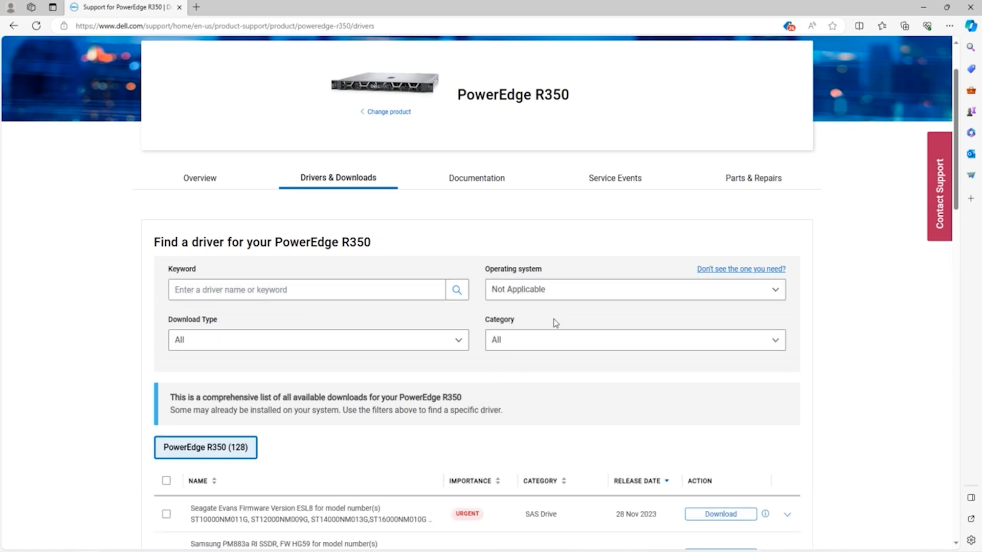
pyautogui.click(634, 340)
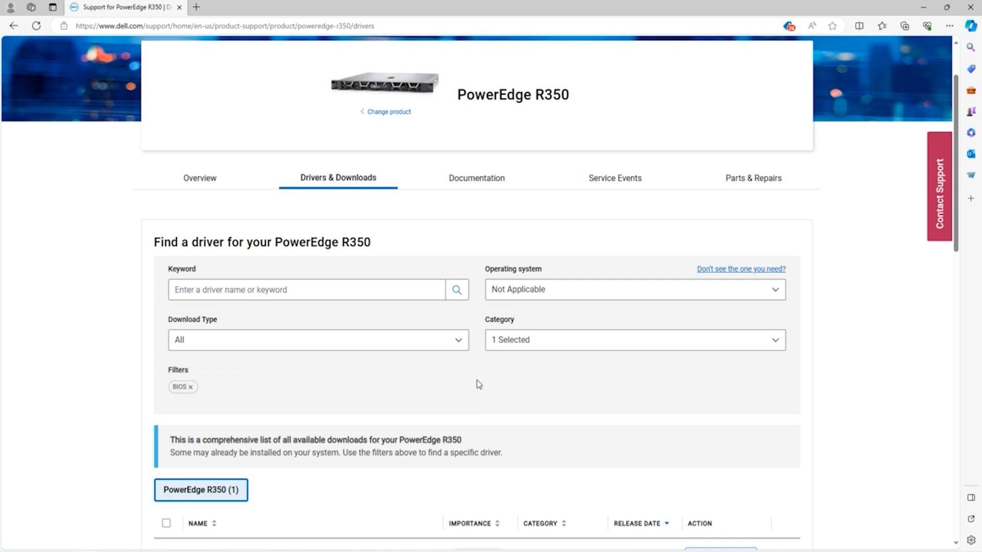
pyautogui.scroll(-3)
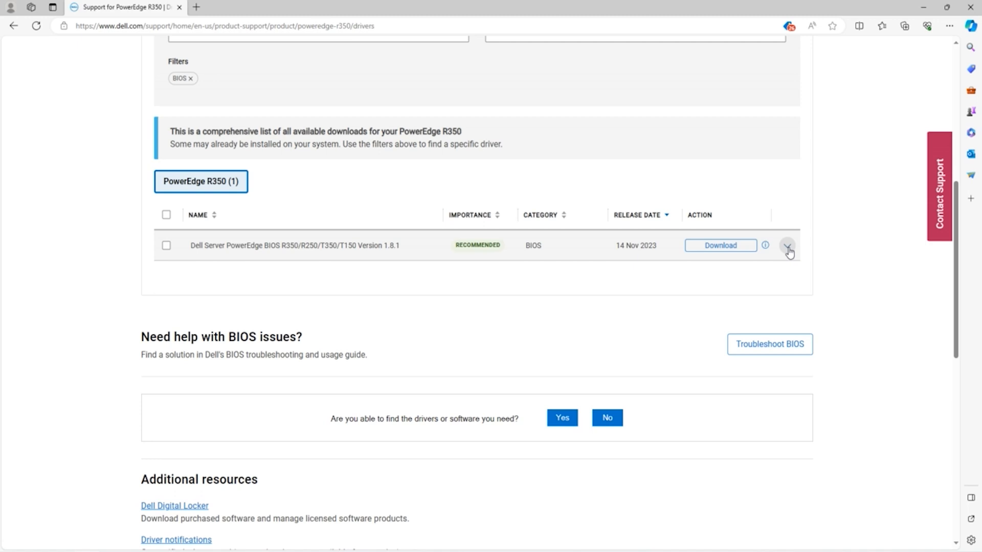
# - Download the BIOS 1.8.1 .efi format, R350-010801.efi, and show it in its folder
pyautogui.click(786, 245)
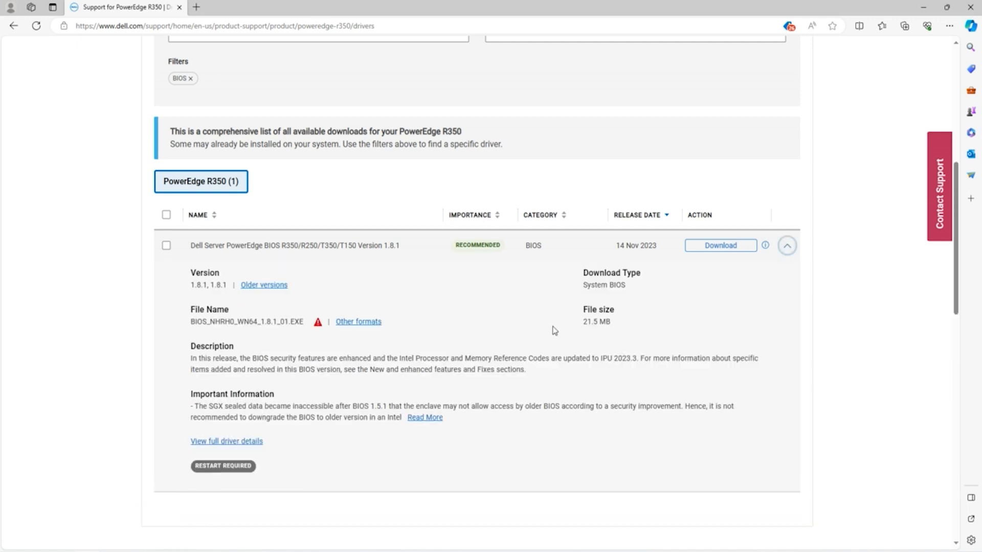
pyautogui.moveTo(351, 328)
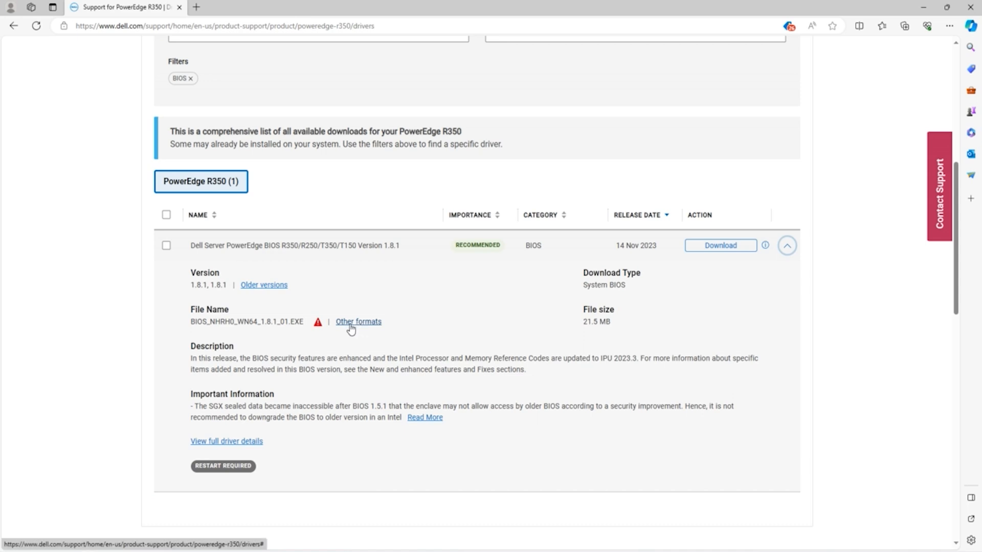
pyautogui.click(358, 321)
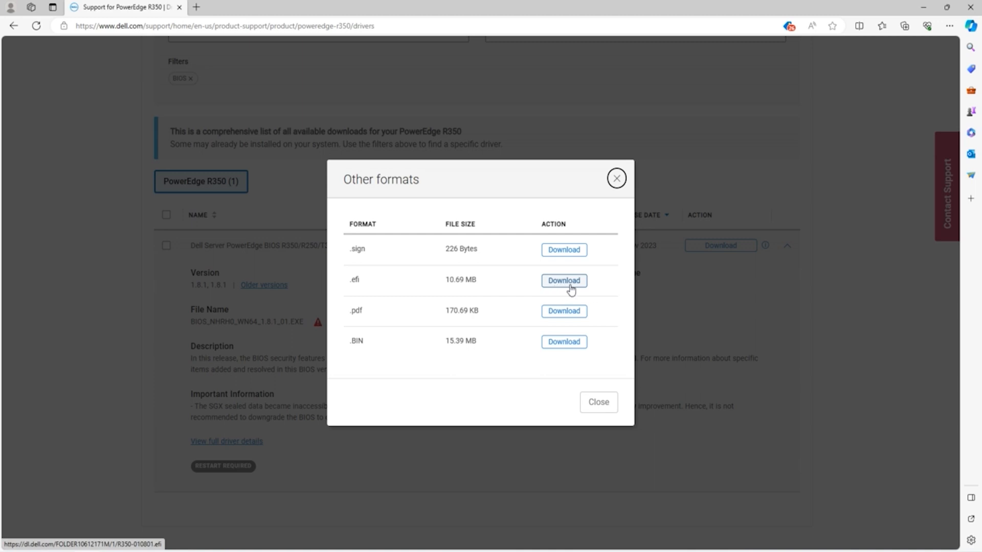
pyautogui.click(562, 280)
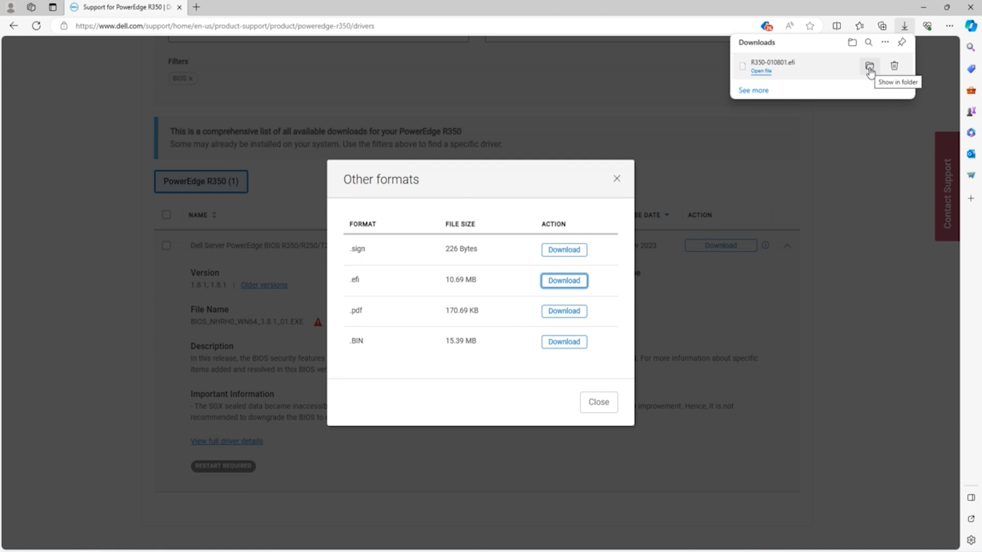
pyautogui.click(870, 65)
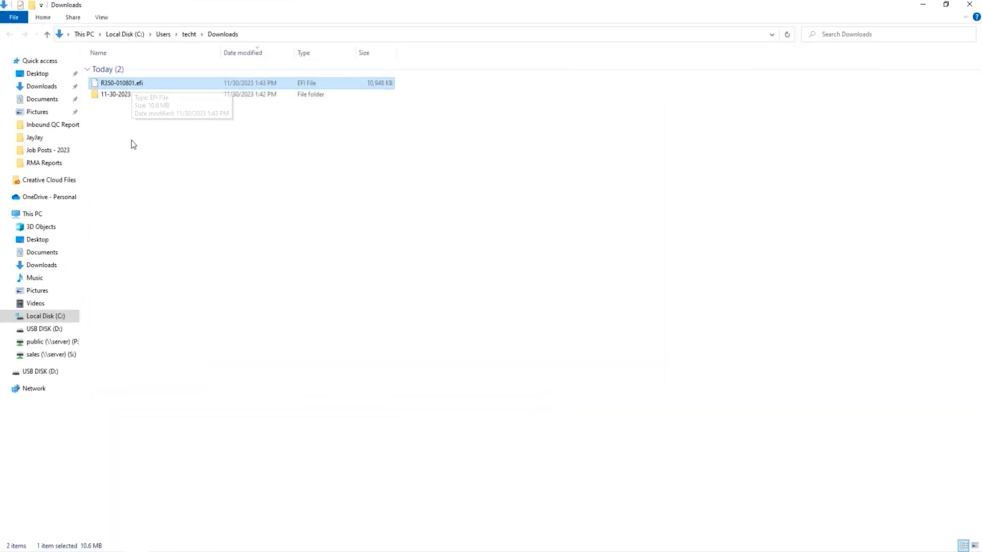
# - Select the R350-010801.efi file in the Downloads folder
pyautogui.click(44, 329)
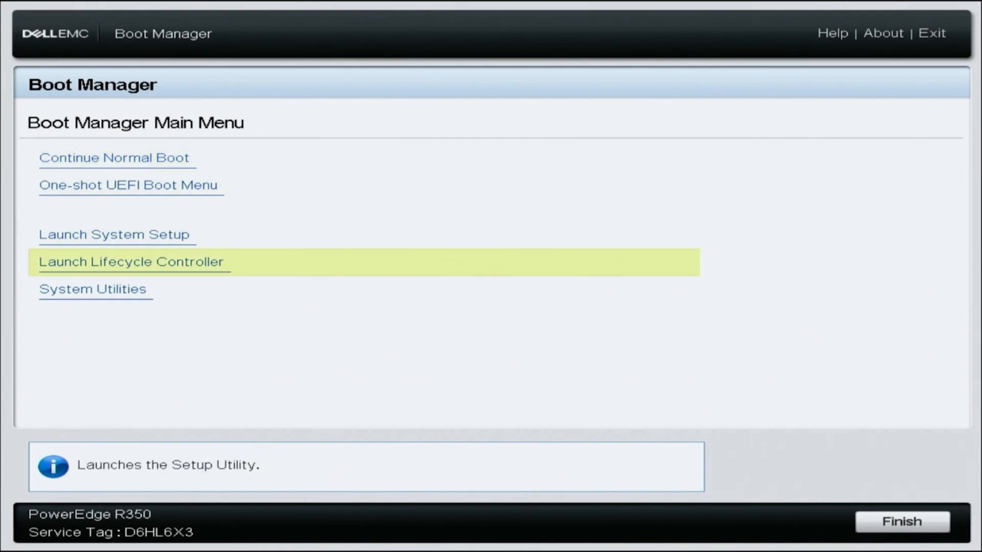
# - From System Utilities, browse BIOS Update File Explorer to the front USB's NEW VOLUME and select R350-010703.efi
pyautogui.click(94, 290)
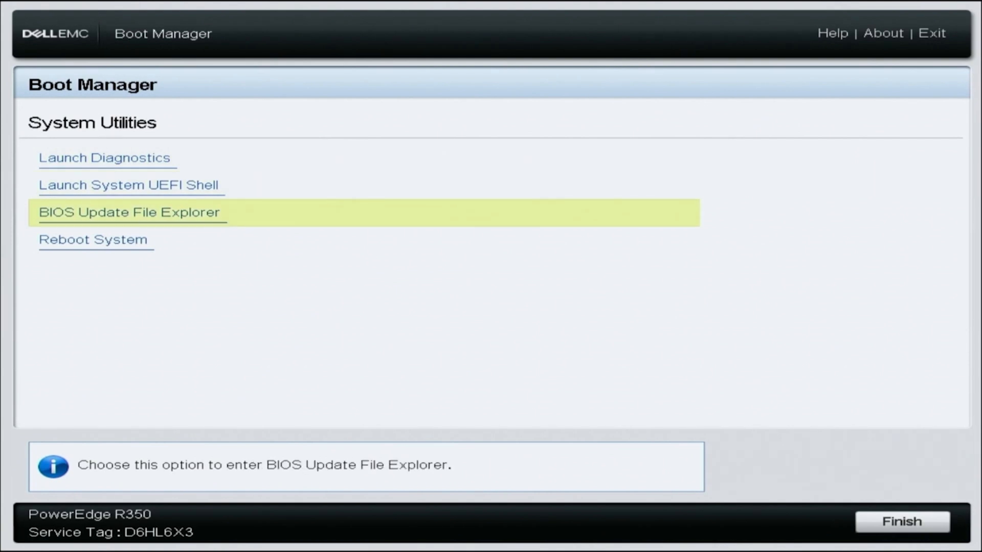
pyautogui.click(130, 211)
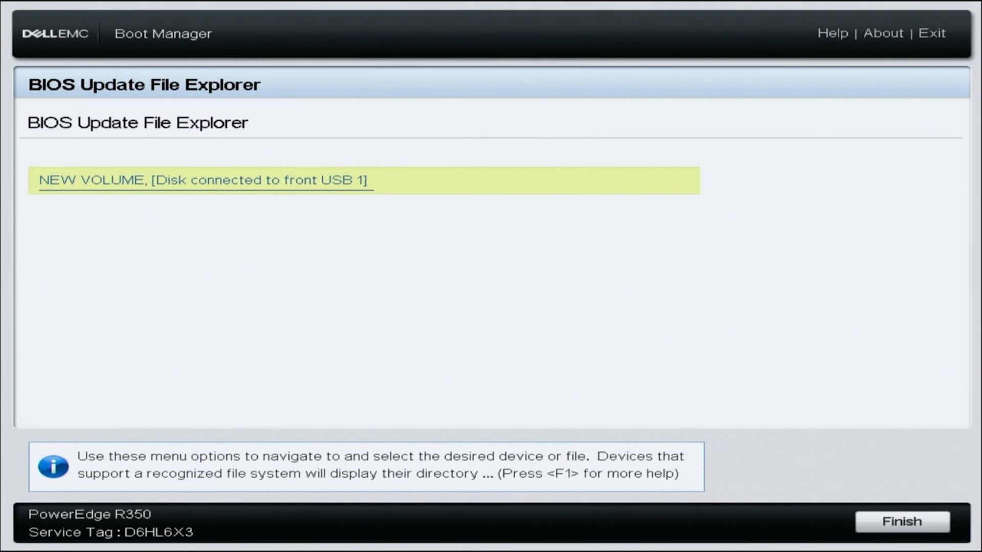
pyautogui.click(203, 180)
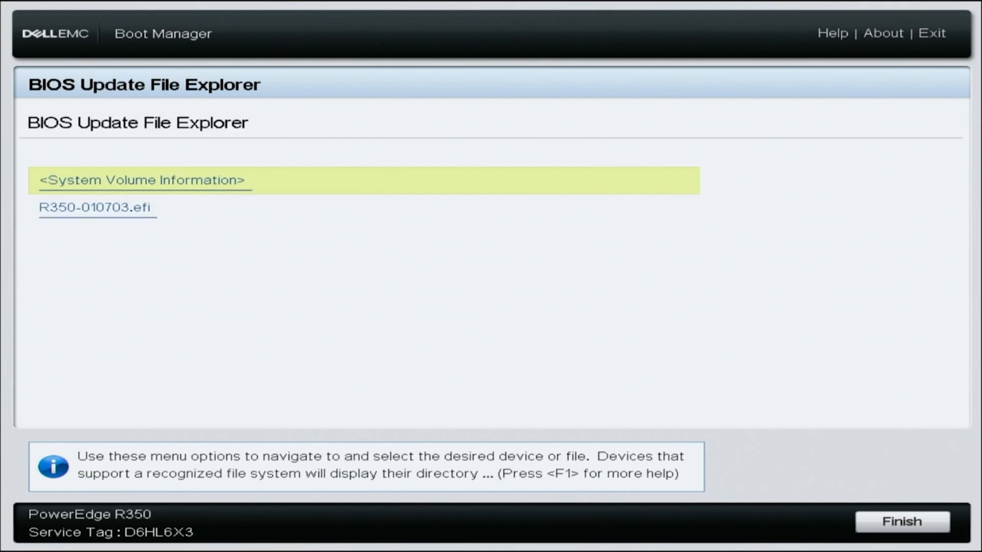
pyautogui.press('Down')
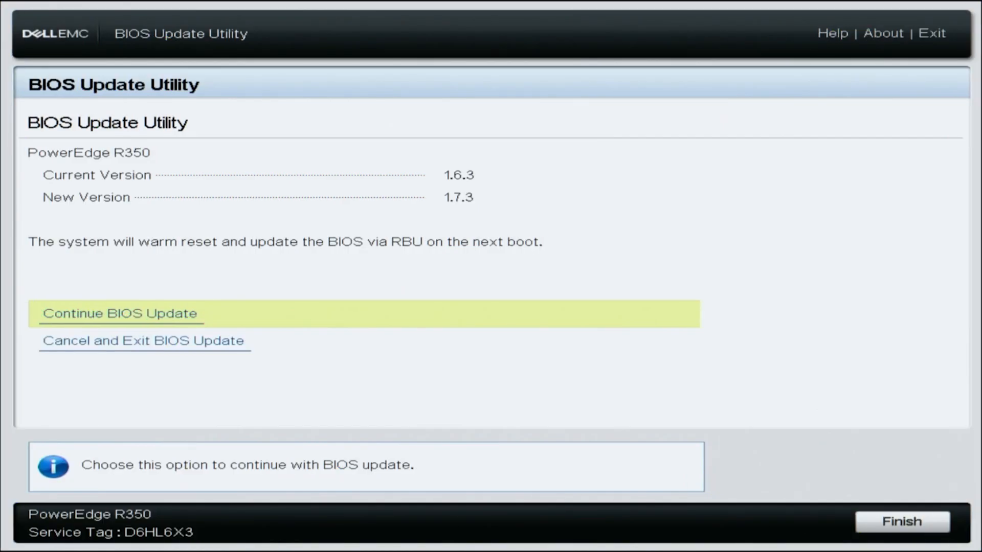
# - Confirm Continue BIOS Update for the 1.6.3 to 1.7.3 upgrade
pyautogui.click(118, 313)
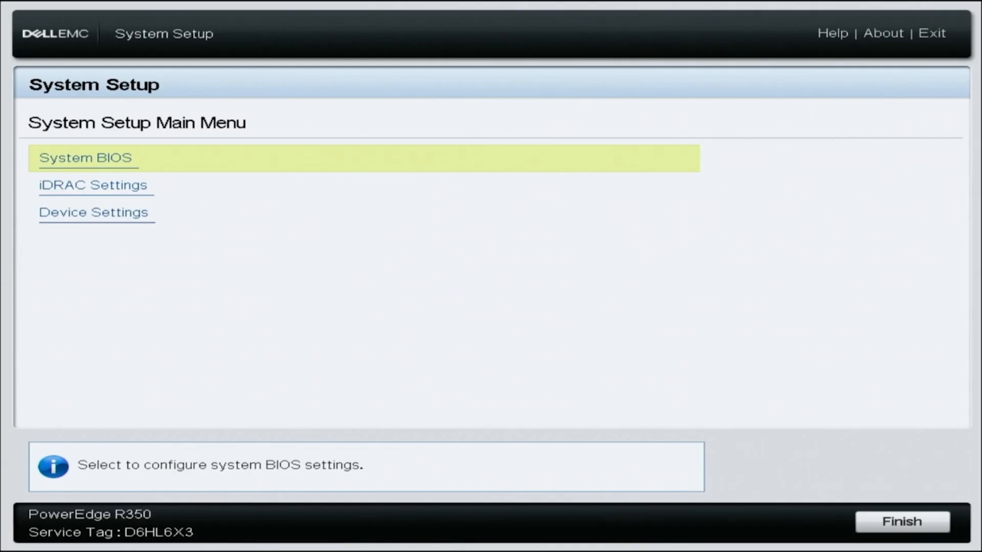
# - Enter System BIOS from the System Setup main menu and view System Information
pyautogui.click(86, 157)
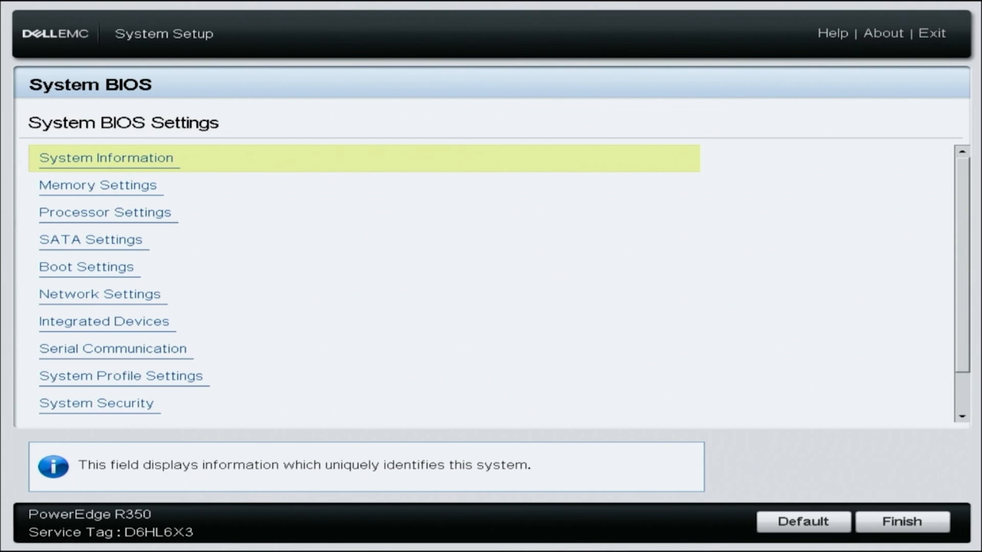
pyautogui.click(106, 157)
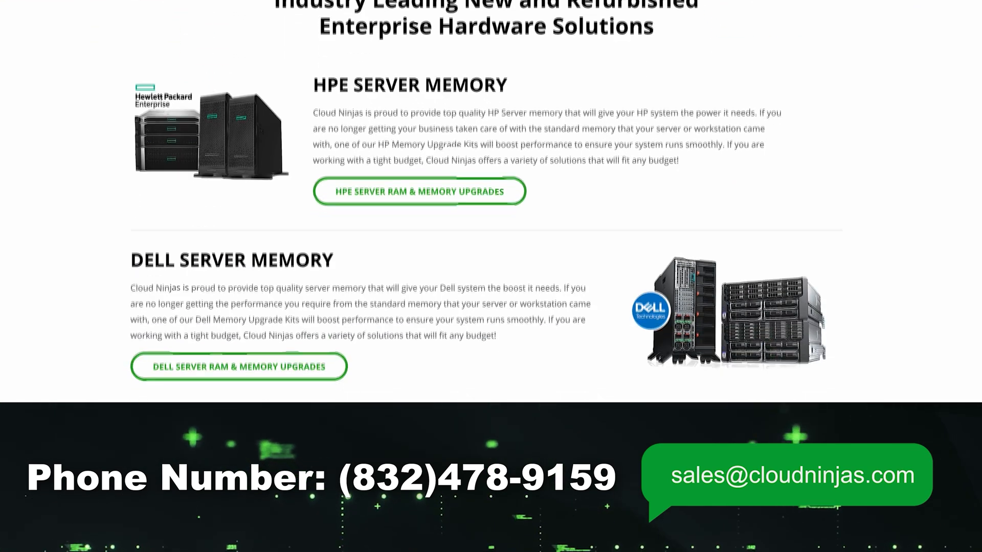
pyautogui.scroll(-3)
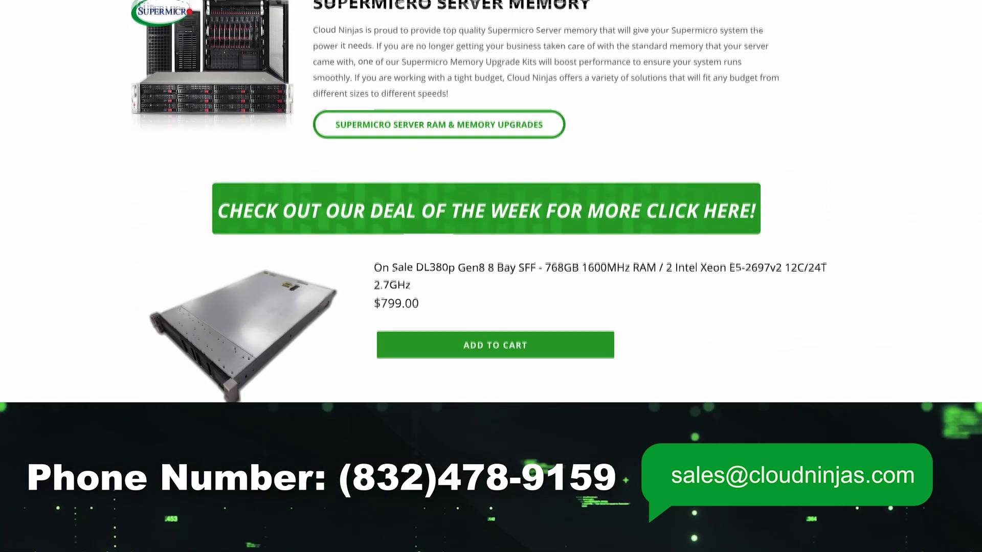
pyautogui.scroll(-3)
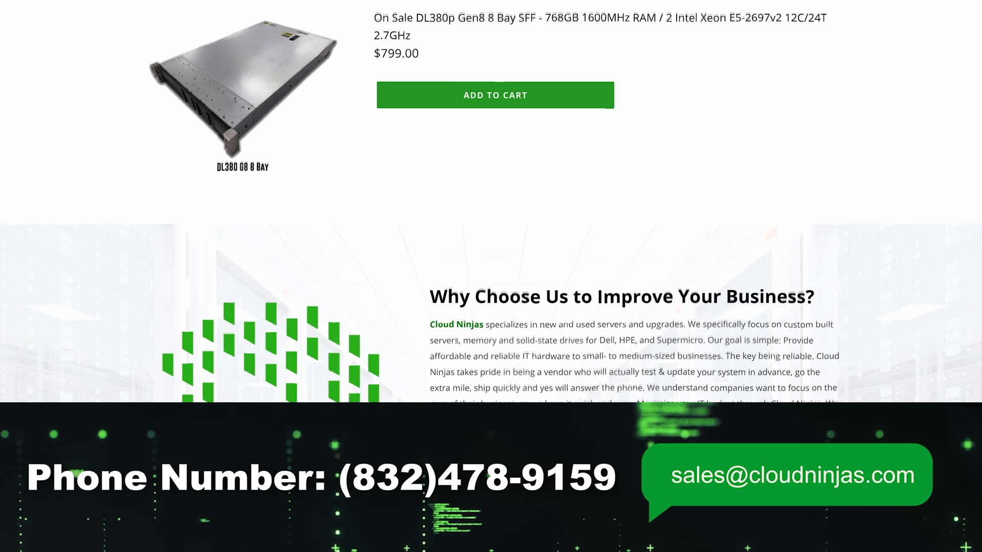